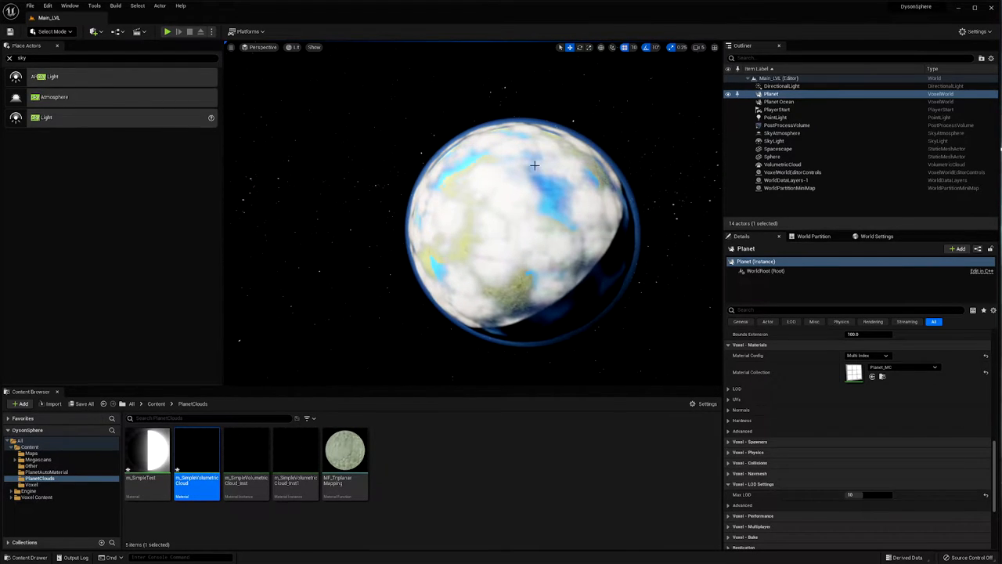
- Open m_SimpleVolumetricCloud from the PlanetClouds folder in the Material Editor
{"action": "left_click", "coordinate": [783, 165]}
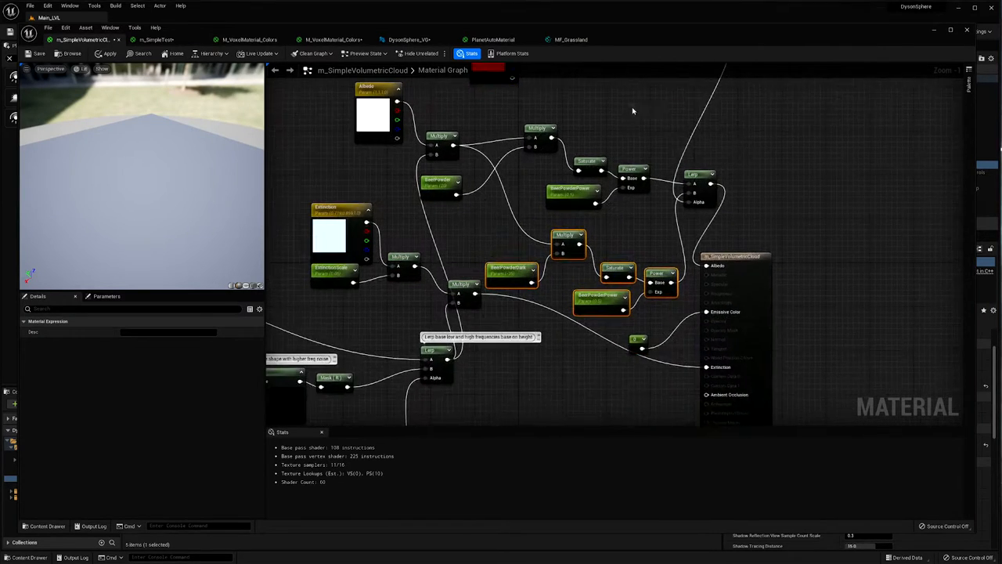
{"action": "scroll", "scroll_direction": "down", "scroll_amount": 3}
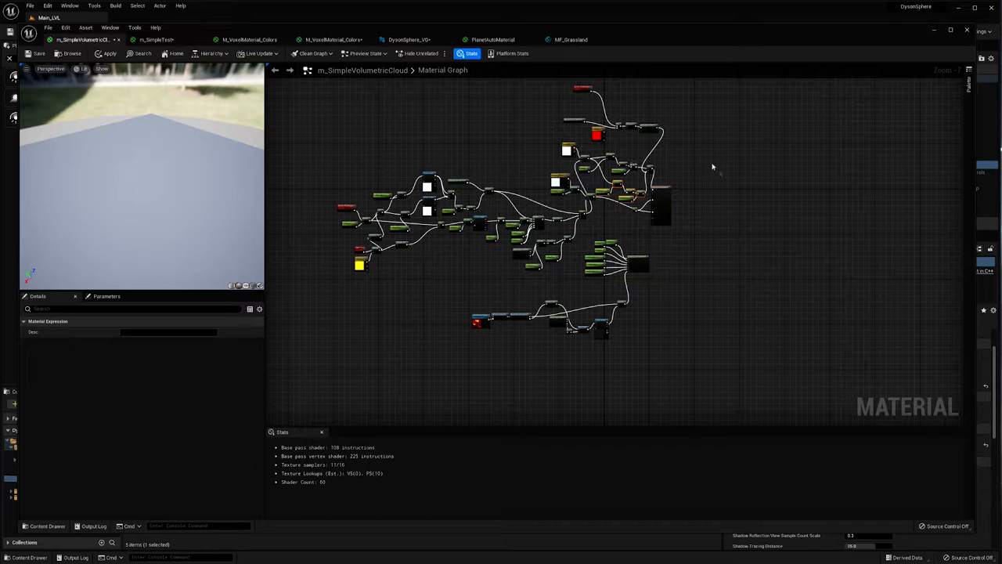
{"action": "scroll", "scroll_direction": "down", "scroll_amount": 3}
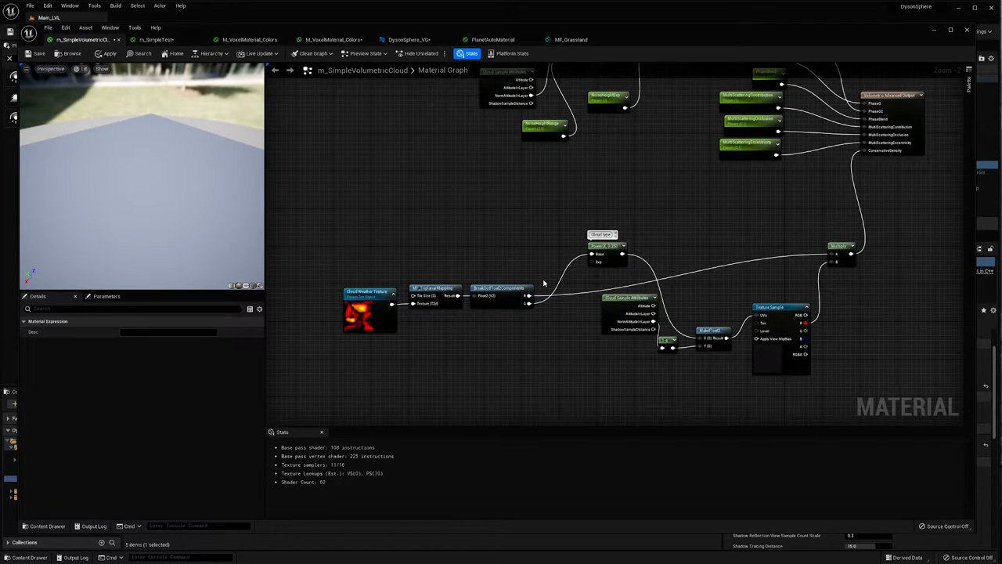
{"action": "mouse_move", "coordinate": [505, 268]}
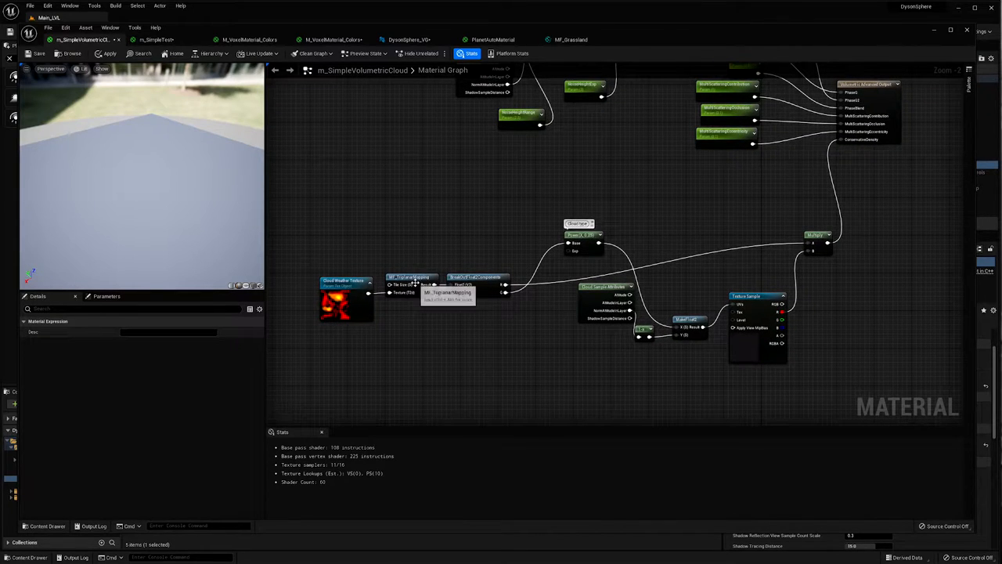
{"action": "left_click", "coordinate": [410, 279]}
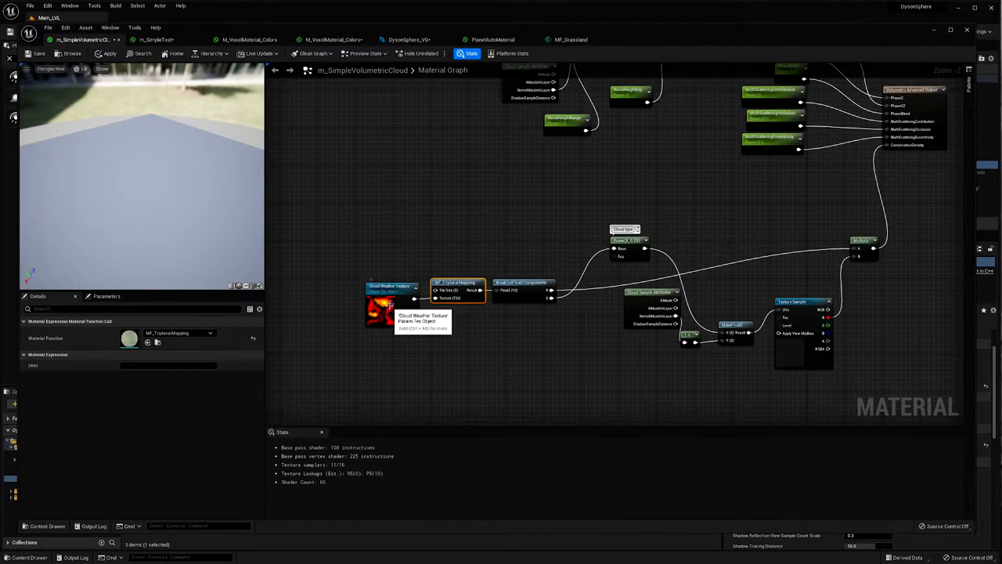
{"action": "left_click", "coordinate": [391, 290]}
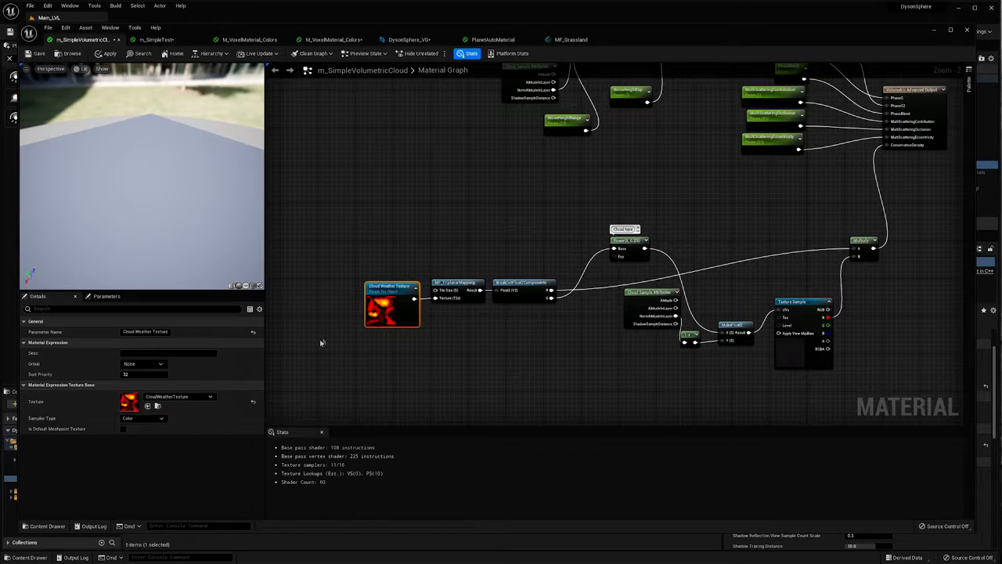
{"action": "mouse_move", "coordinate": [393, 306]}
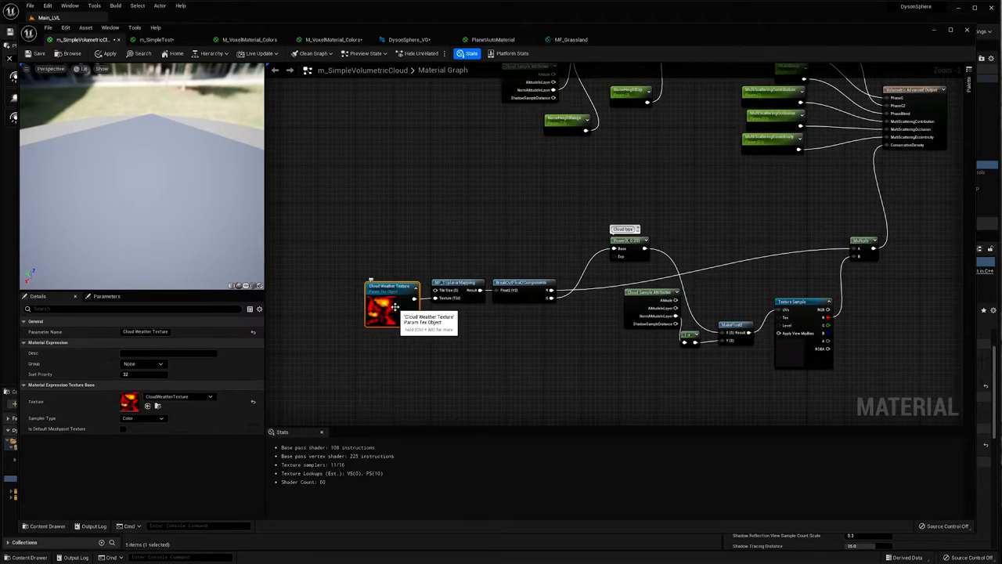
{"action": "mouse_move", "coordinate": [448, 227]}
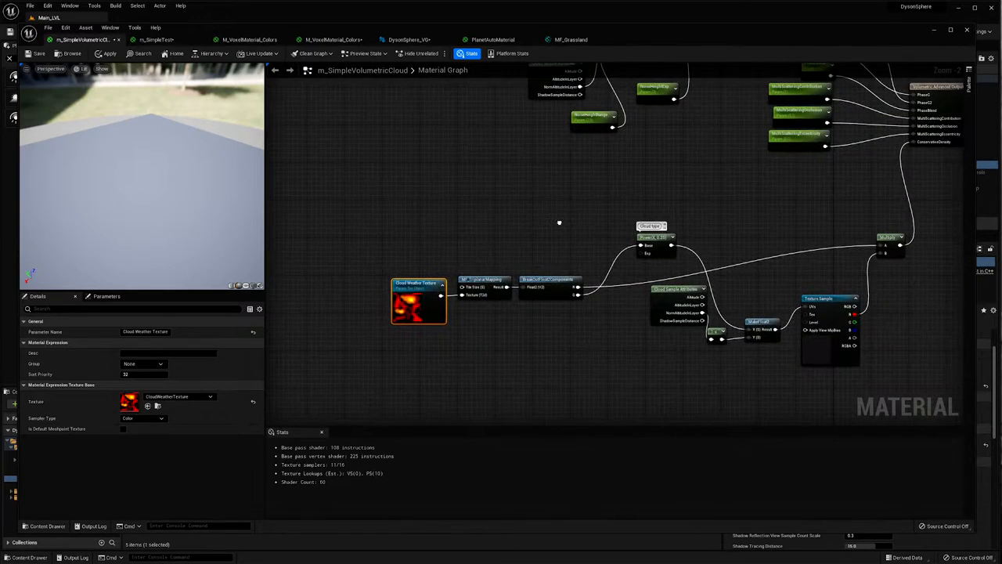
{"action": "mouse_move", "coordinate": [402, 252]}
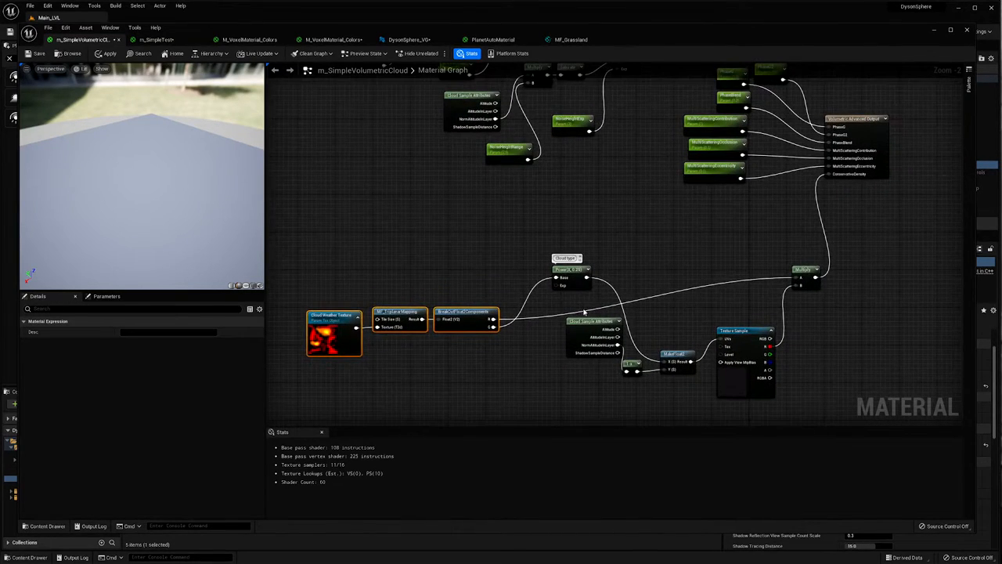
{"action": "mouse_move", "coordinate": [466, 316]}
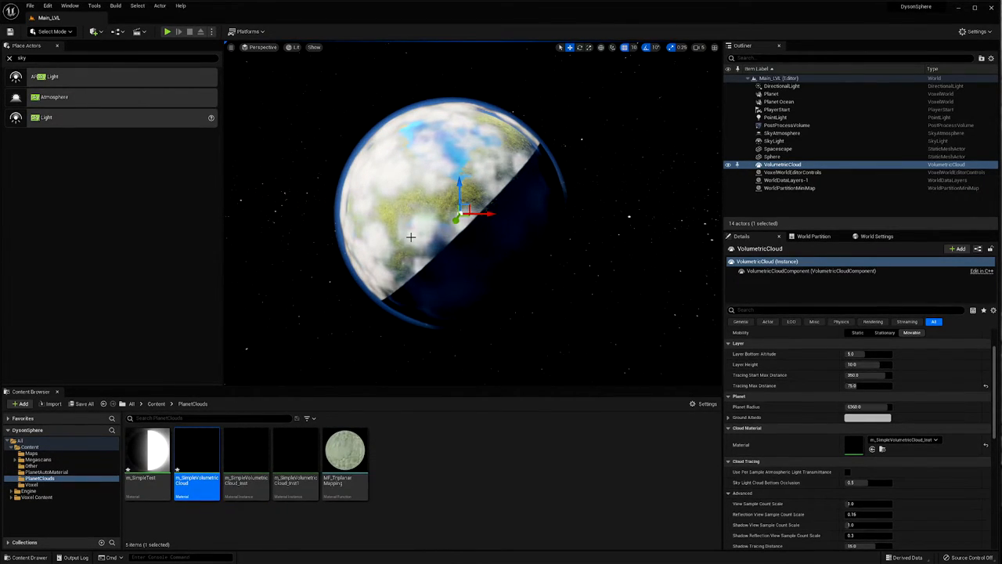
{"action": "mouse_move", "coordinate": [196, 450]}
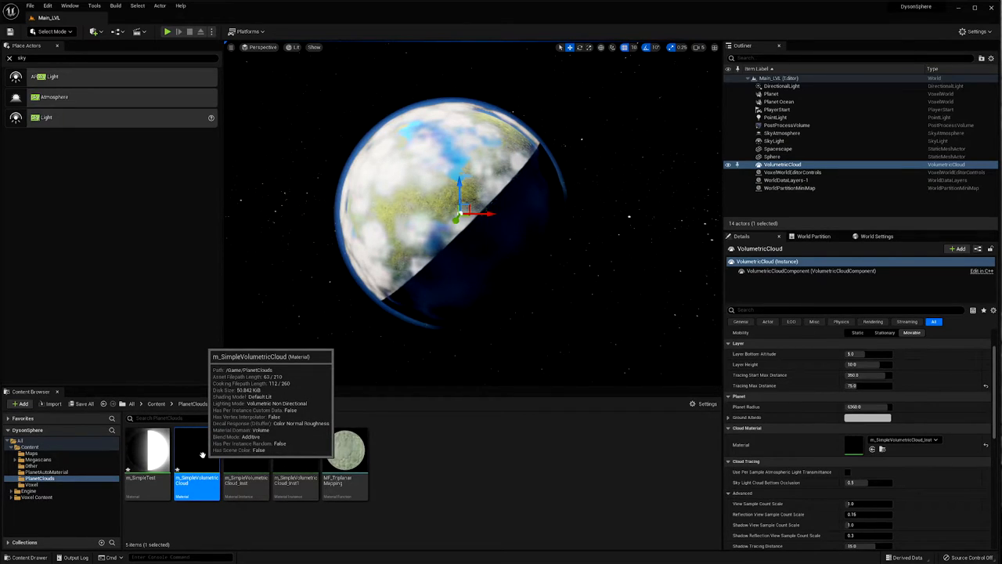
- Reopen m_SimpleVolumetricCloud to view its albedo and extinction Beer-powder branch
{"action": "double_click", "coordinate": [196, 453]}
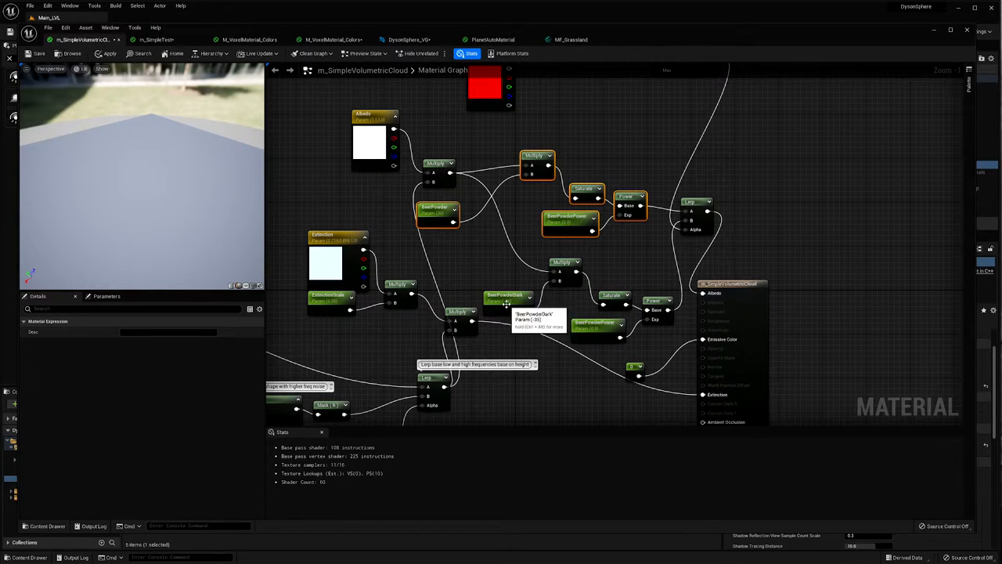
{"action": "left_click", "coordinate": [500, 296]}
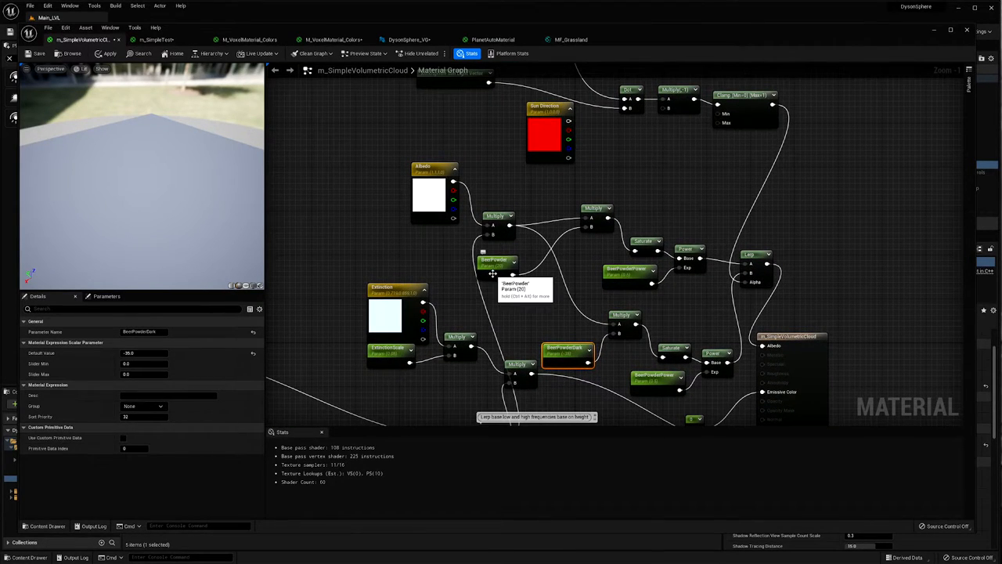
{"action": "mouse_move", "coordinate": [617, 144]}
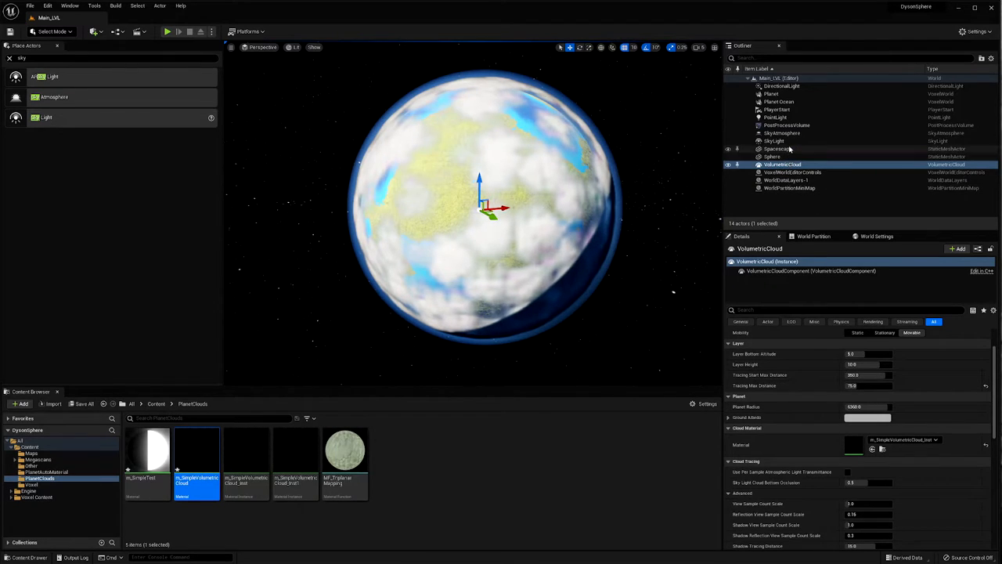
- Set the Planet's Voxel Materials config from Multi Index to RGB
{"action": "left_click", "coordinate": [772, 94]}
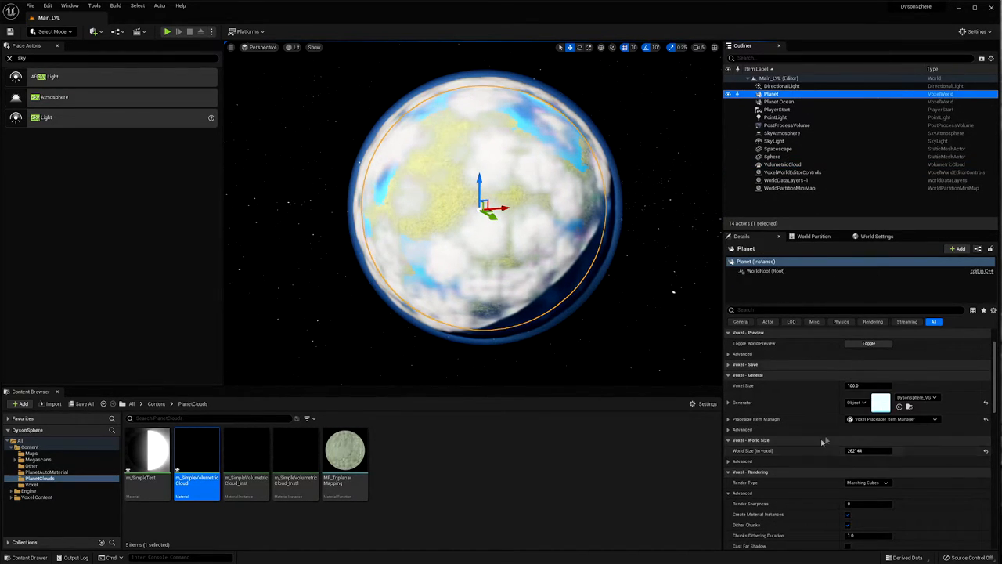
{"action": "scroll", "scroll_direction": "down", "scroll_amount": 3}
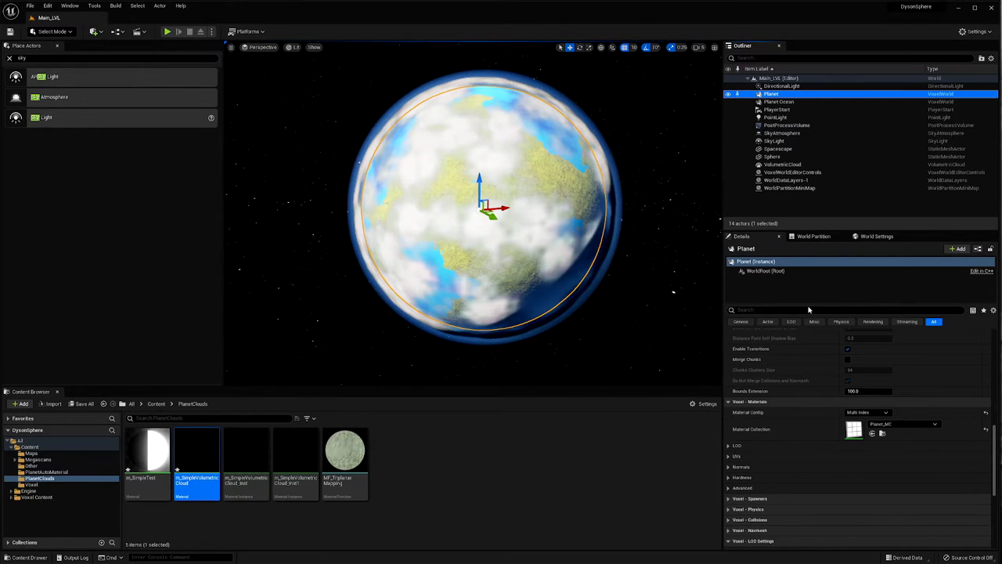
{"action": "left_click", "coordinate": [867, 412]}
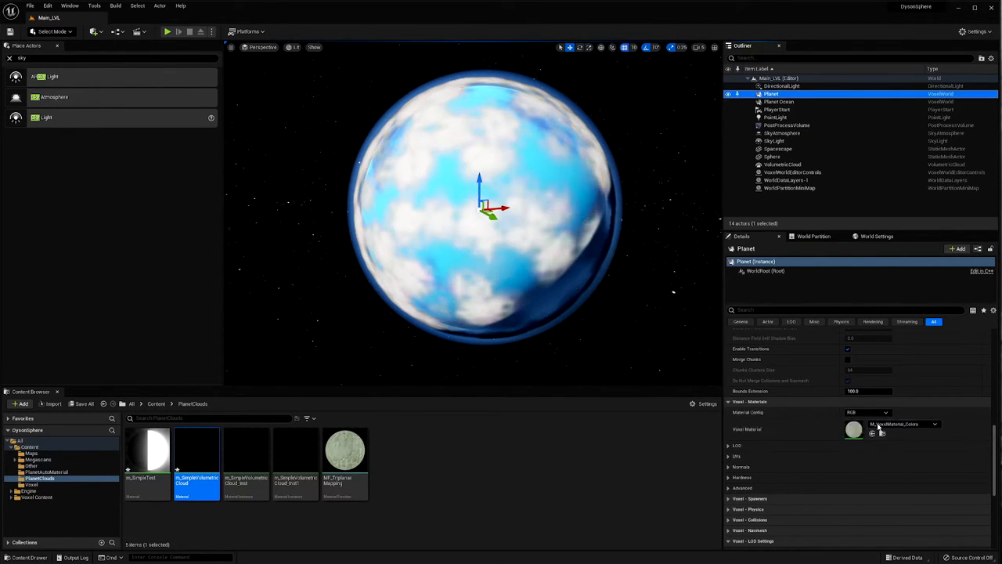